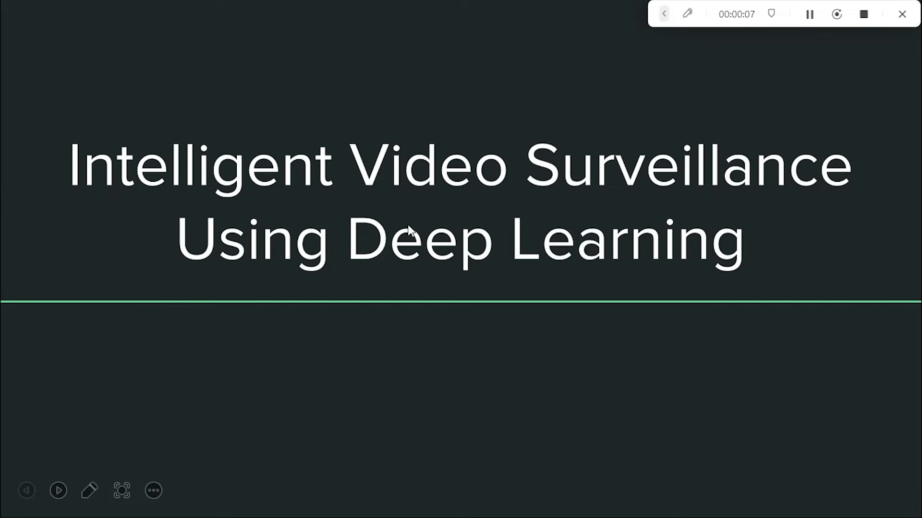
mouse_move(487, 374)
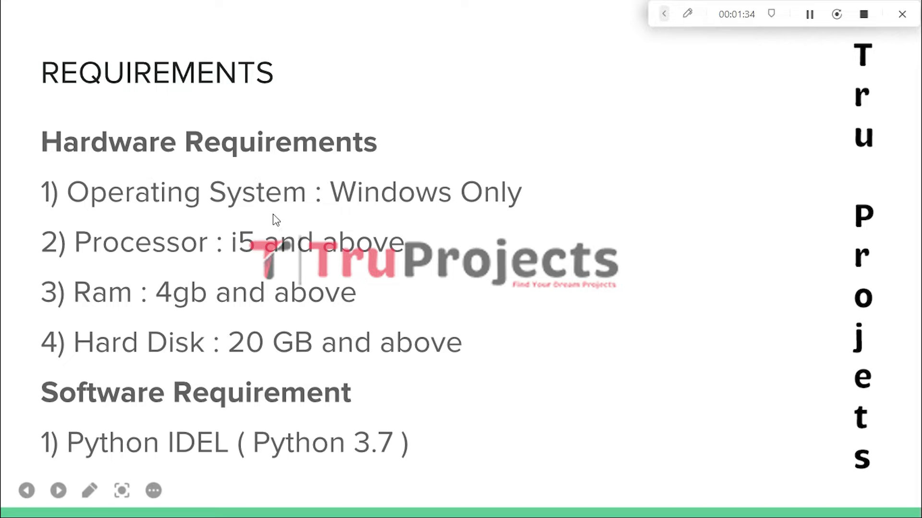
mouse_move(156, 254)
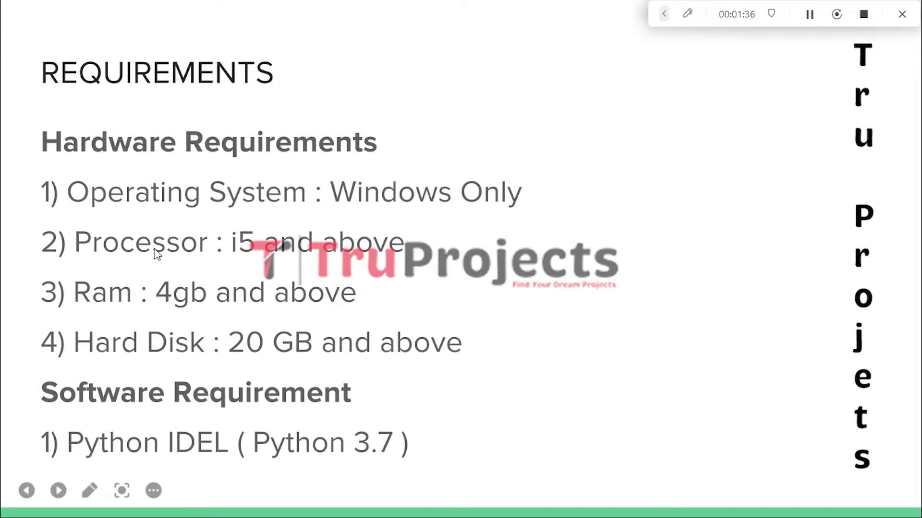
mouse_move(157, 292)
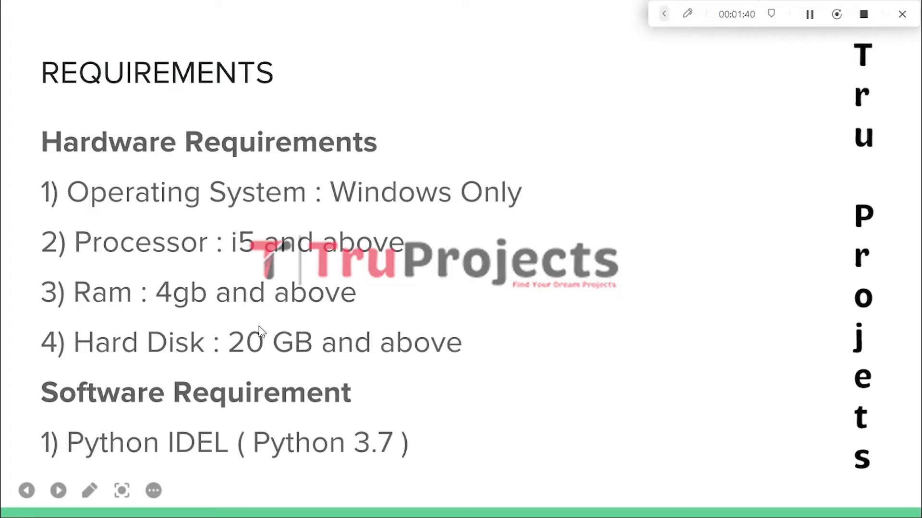
mouse_move(363, 368)
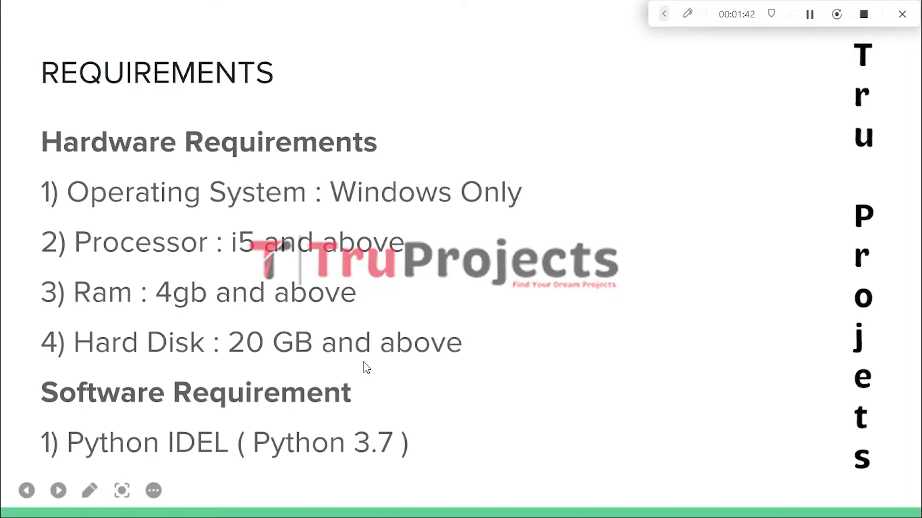
mouse_move(345, 421)
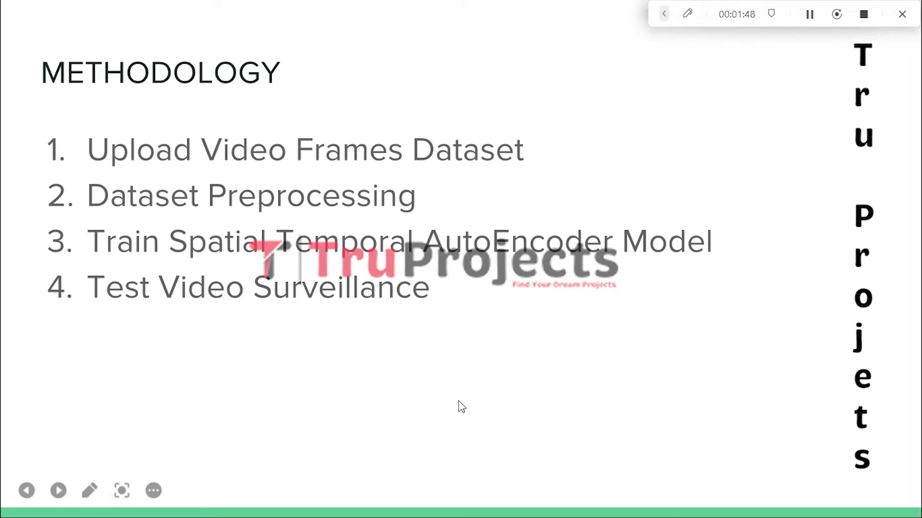
mouse_move(558, 244)
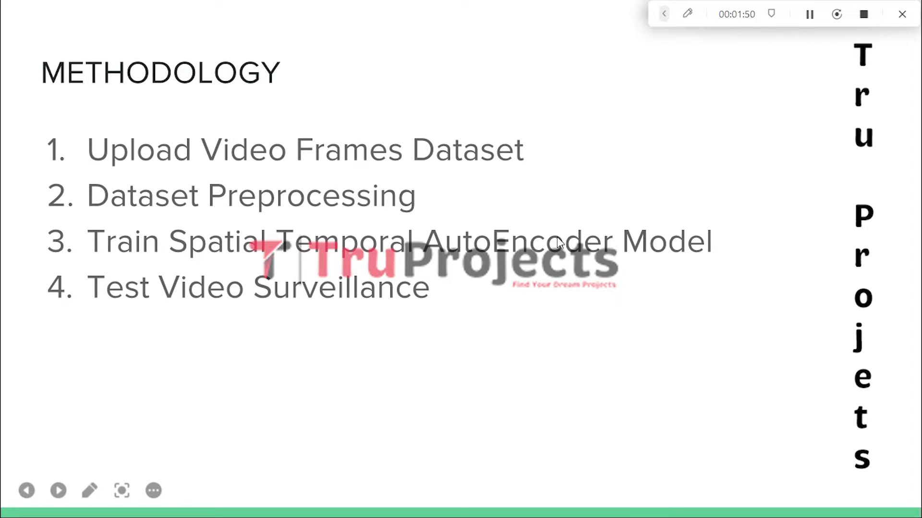
mouse_move(279, 229)
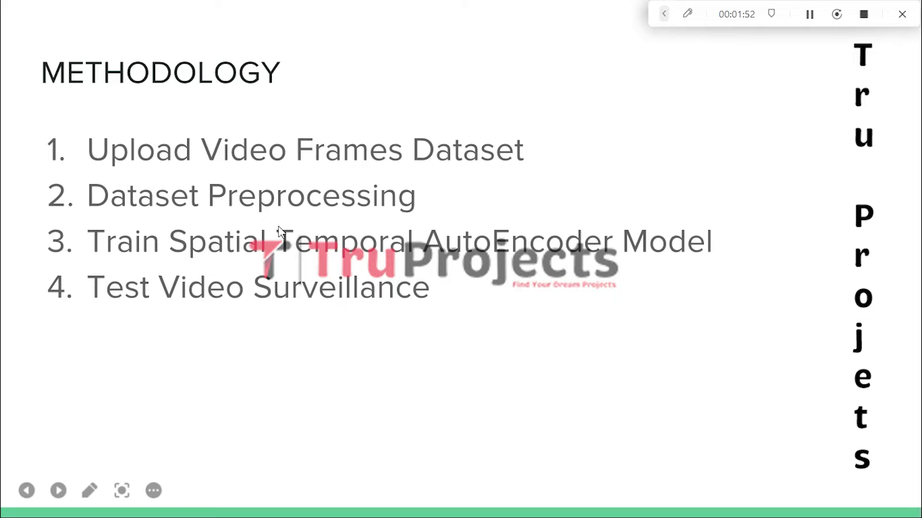
mouse_move(299, 175)
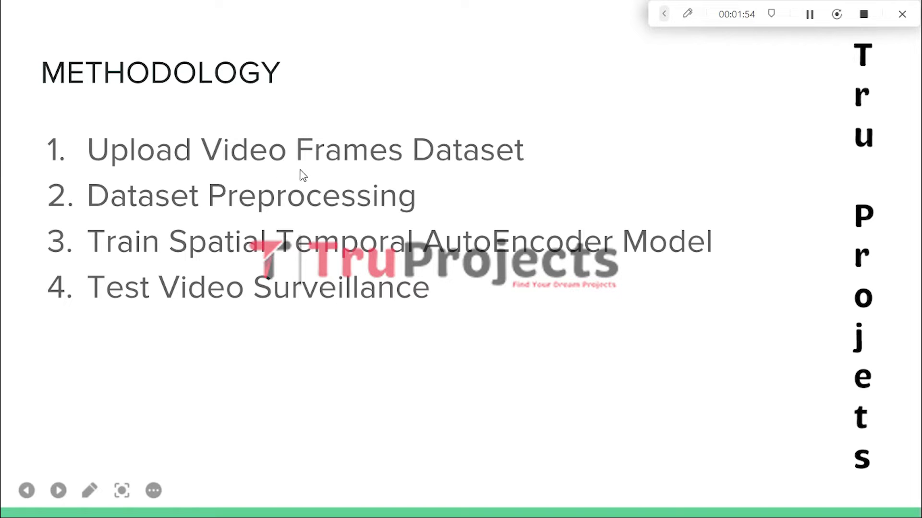
mouse_move(473, 175)
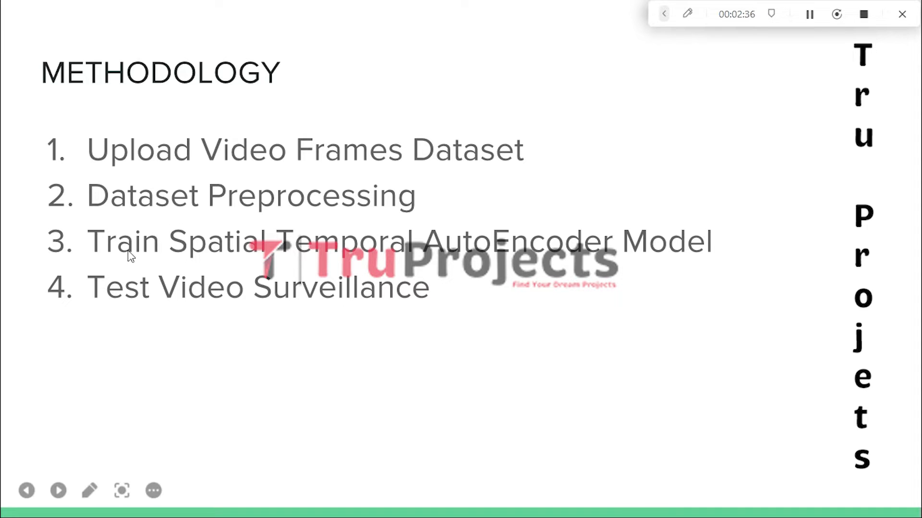
mouse_move(506, 261)
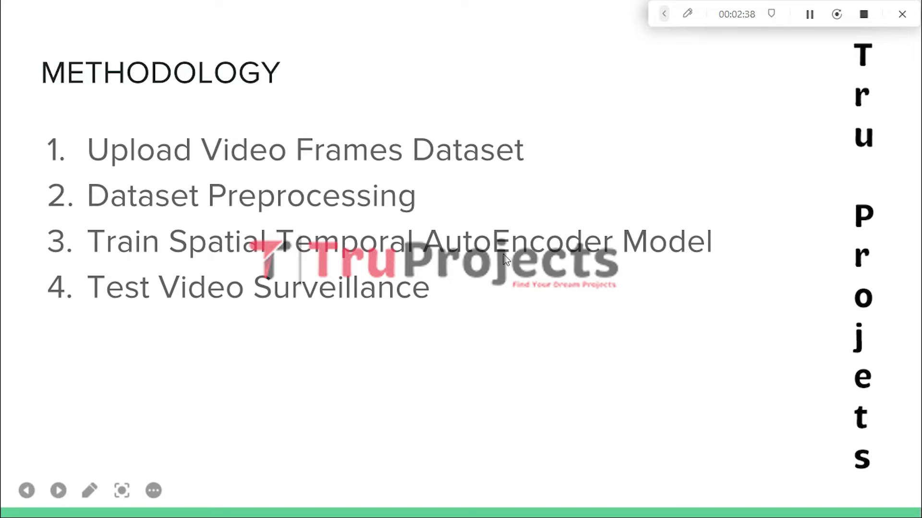
mouse_move(623, 264)
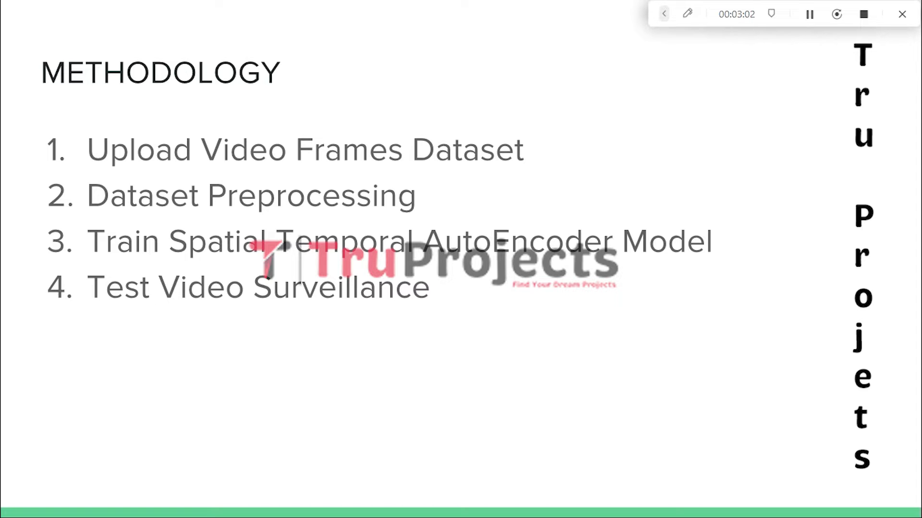
mouse_move(382, 303)
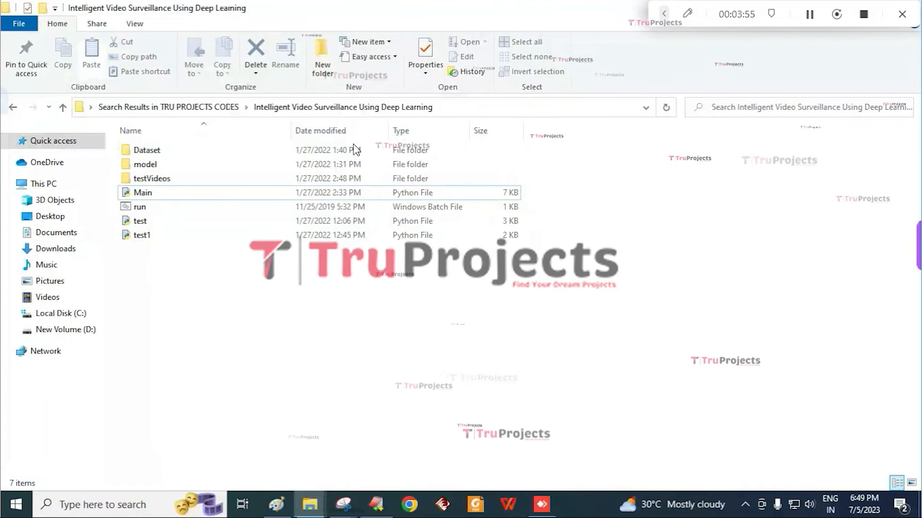
mouse_move(154, 136)
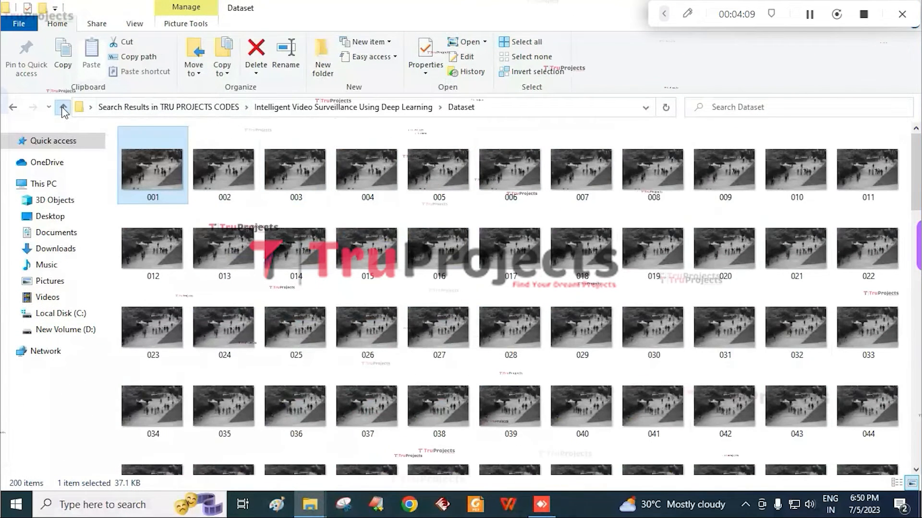
left_click(62, 107)
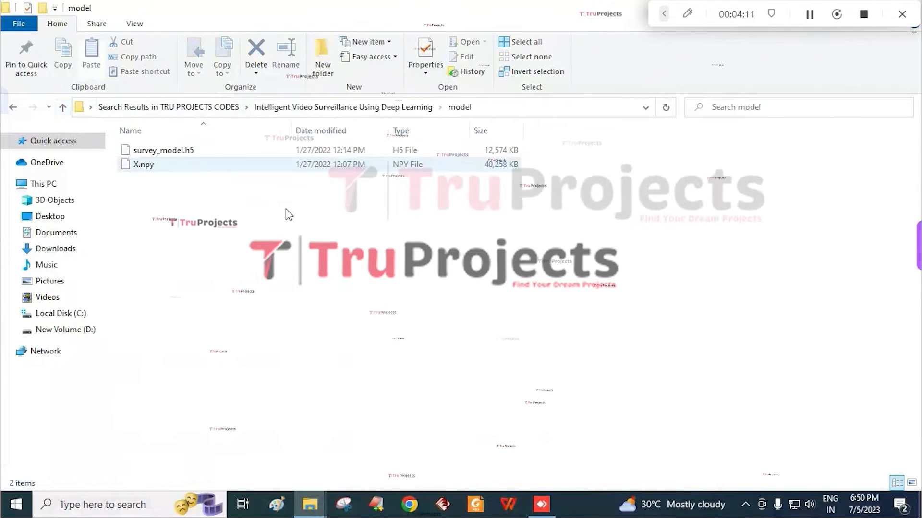
mouse_move(229, 165)
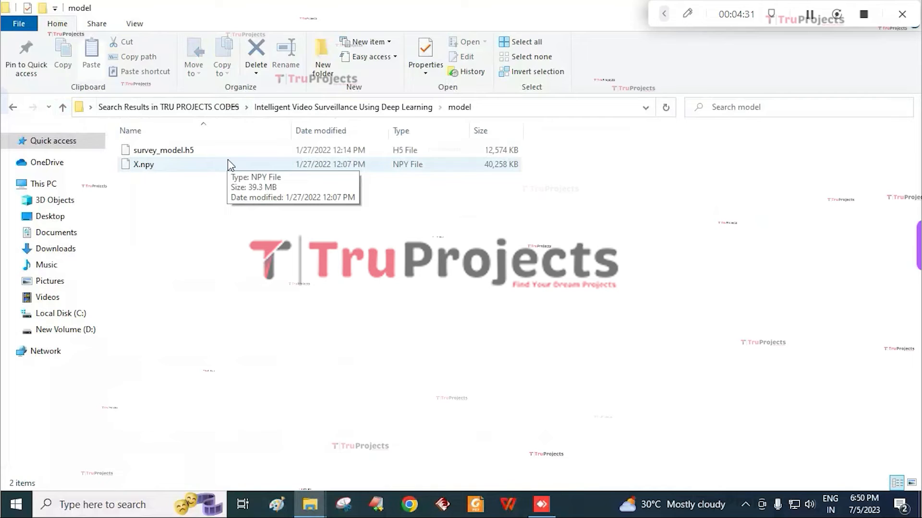
mouse_move(86, 163)
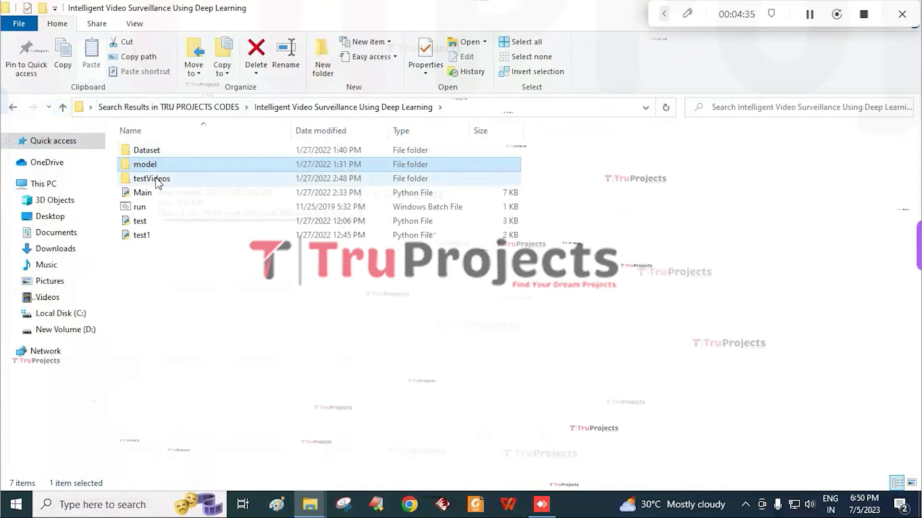
double_click(150, 178)
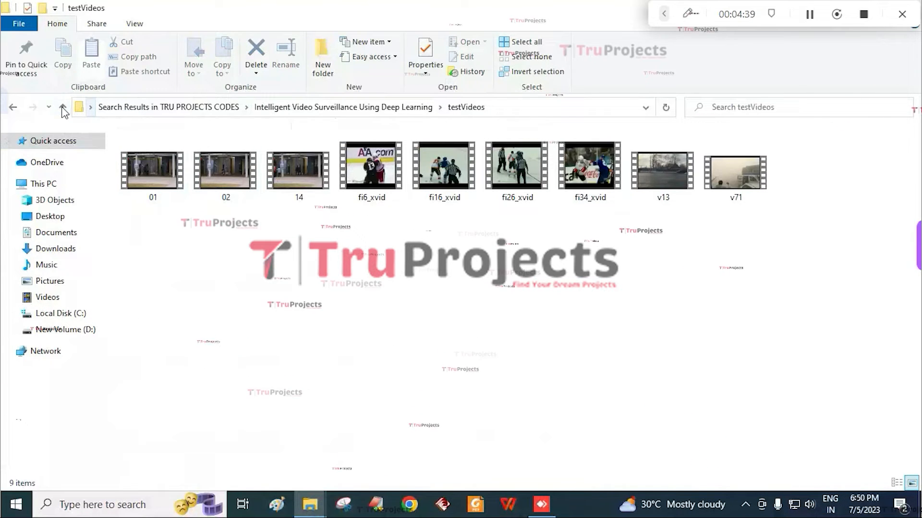
left_click(63, 107)
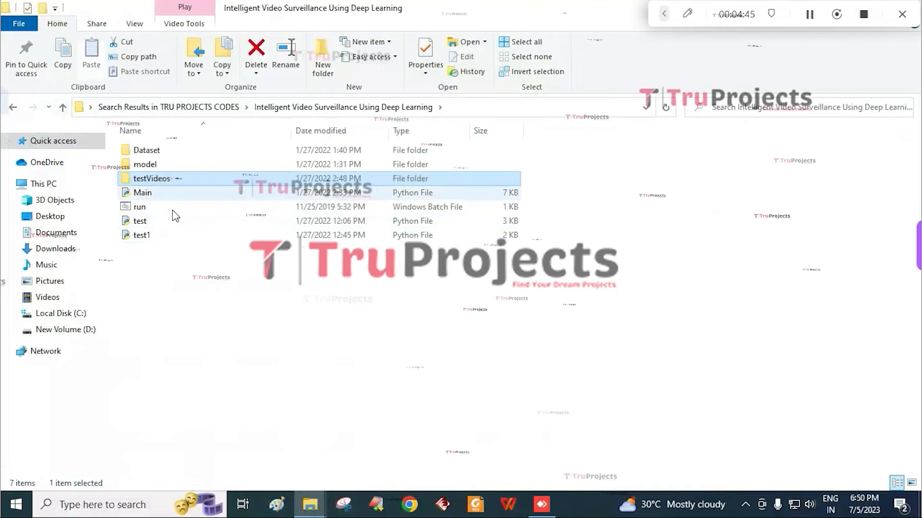
mouse_move(173, 209)
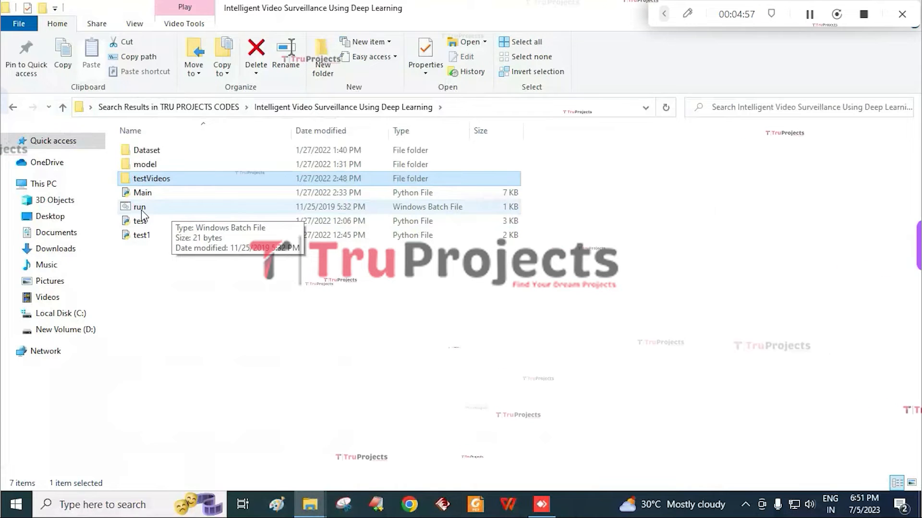
- Run run.bat so Main.py starts the Intelligent Video Surveillance window
left_click(139, 206)
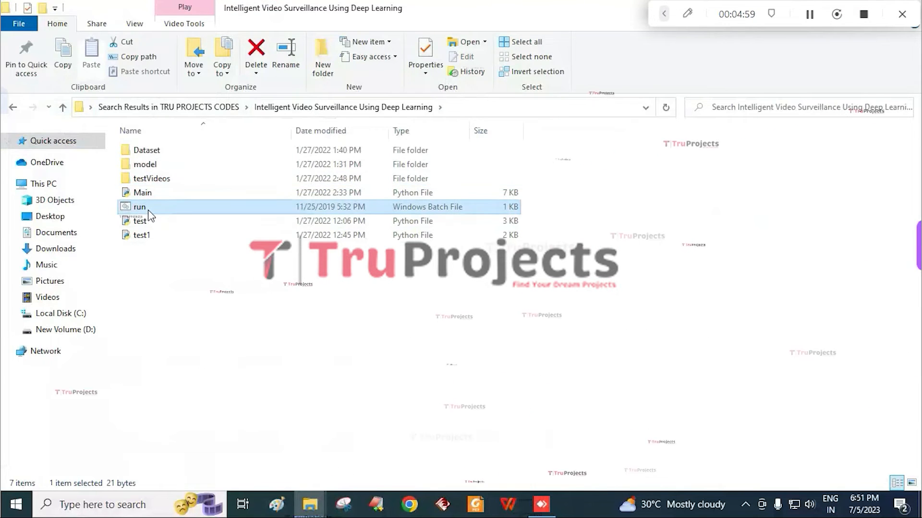
double_click(139, 206)
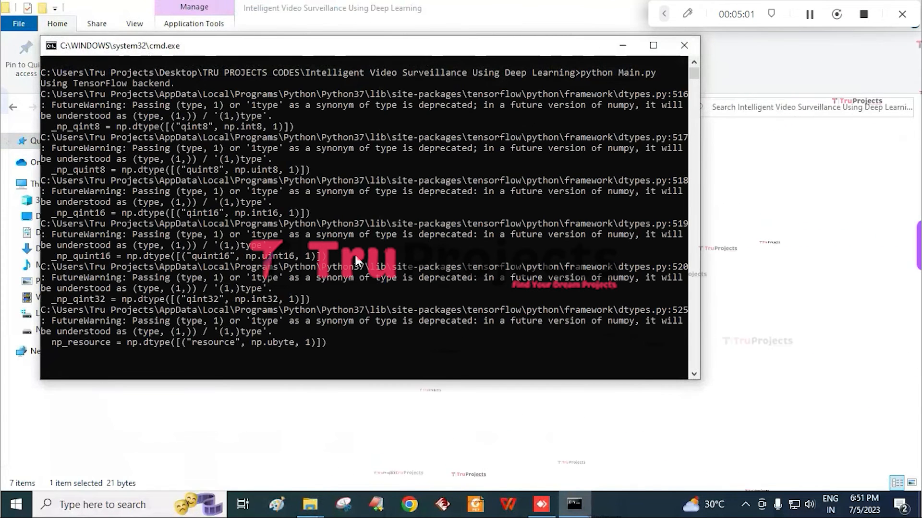
scroll("down", 3)
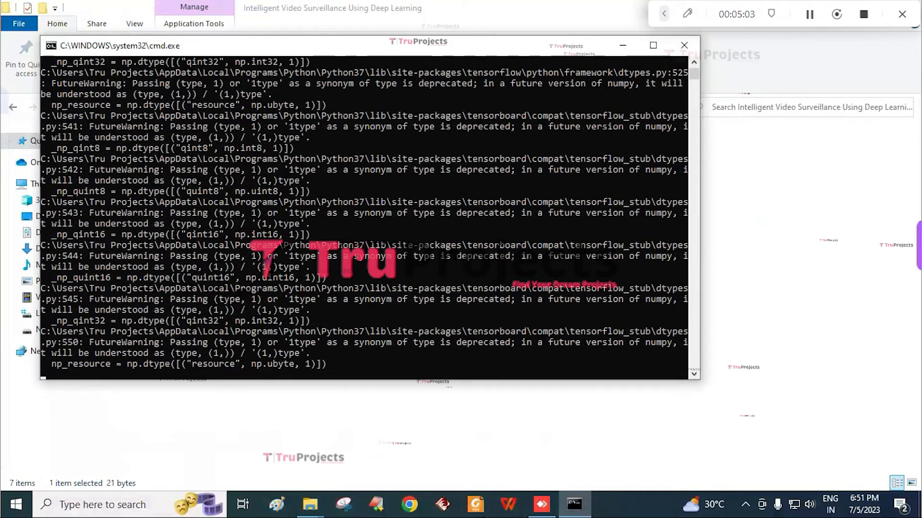
left_click(608, 504)
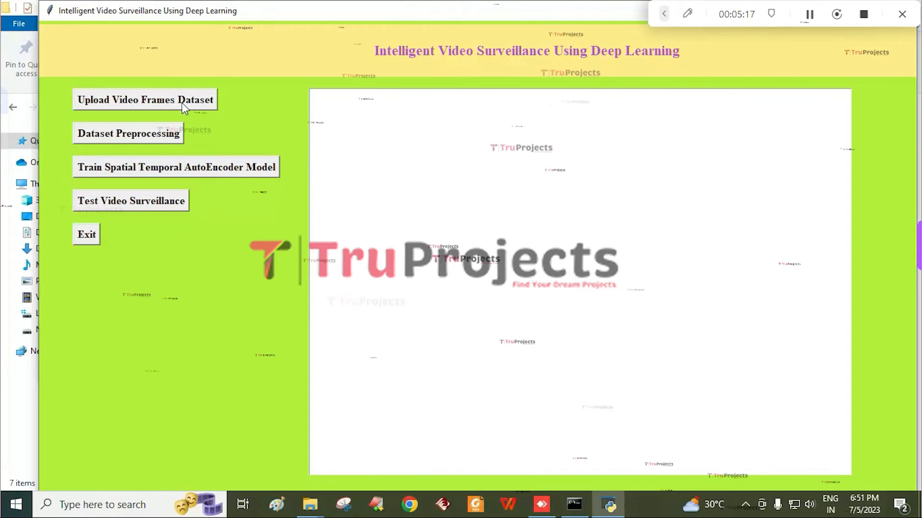
- Upload the Dataset folder as the video frames dataset
left_click(144, 99)
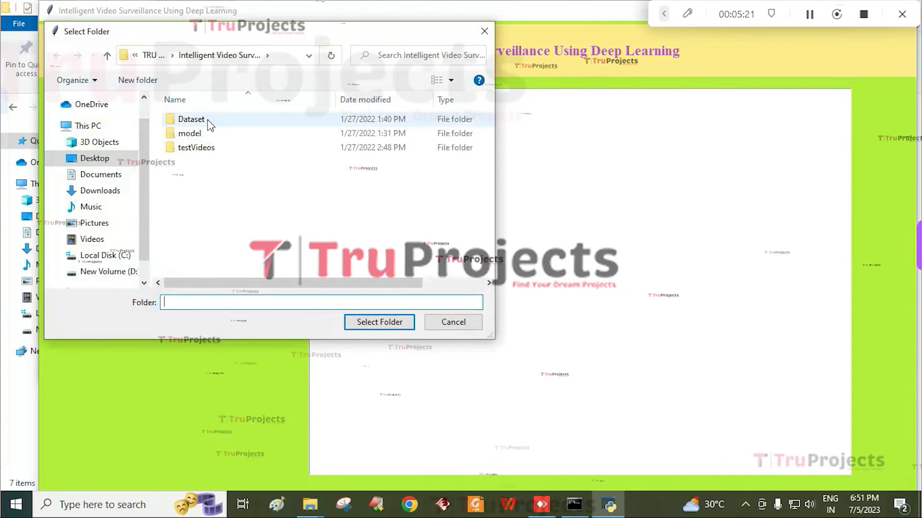
left_click(191, 118)
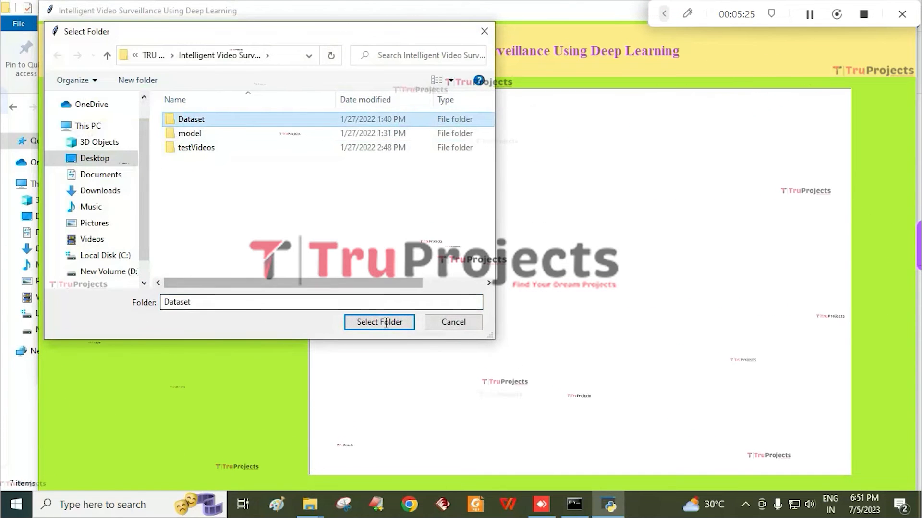
mouse_move(592, 219)
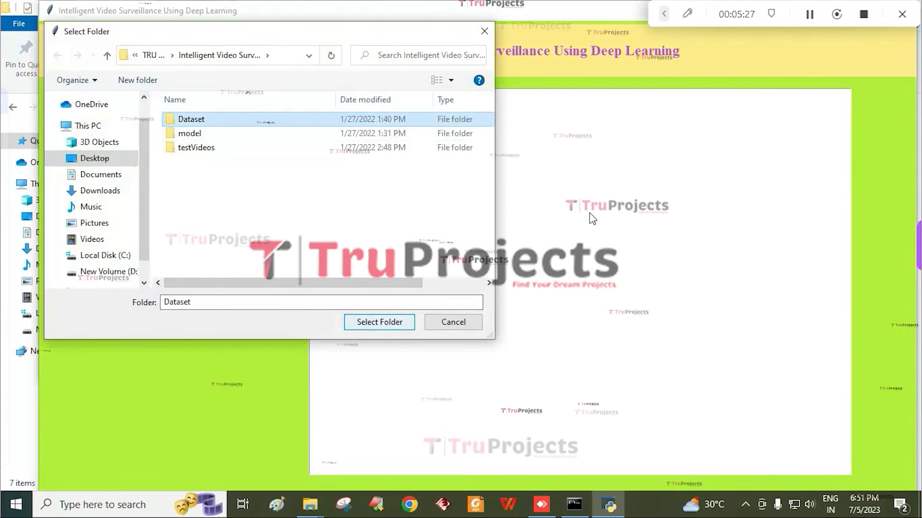
left_click(379, 322)
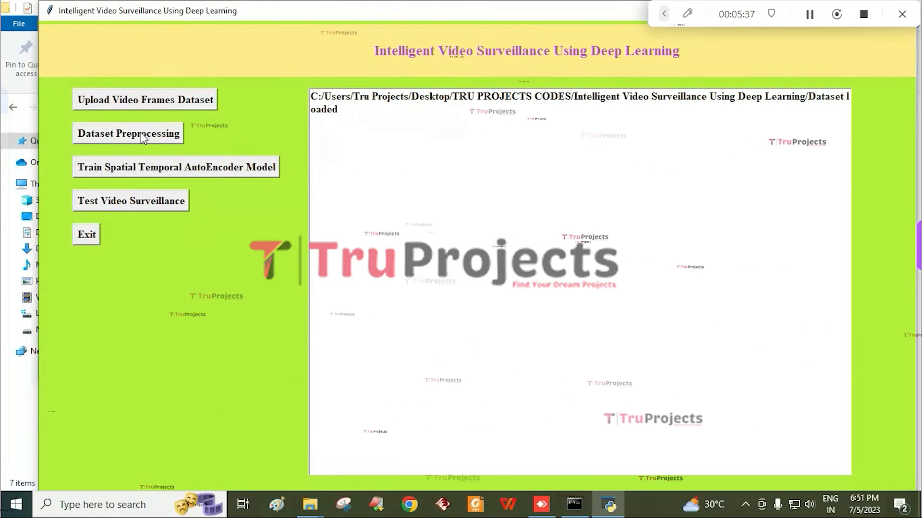
- Run dataset preprocessing and dismiss the frame preview, yielding 227 images
left_click(127, 134)
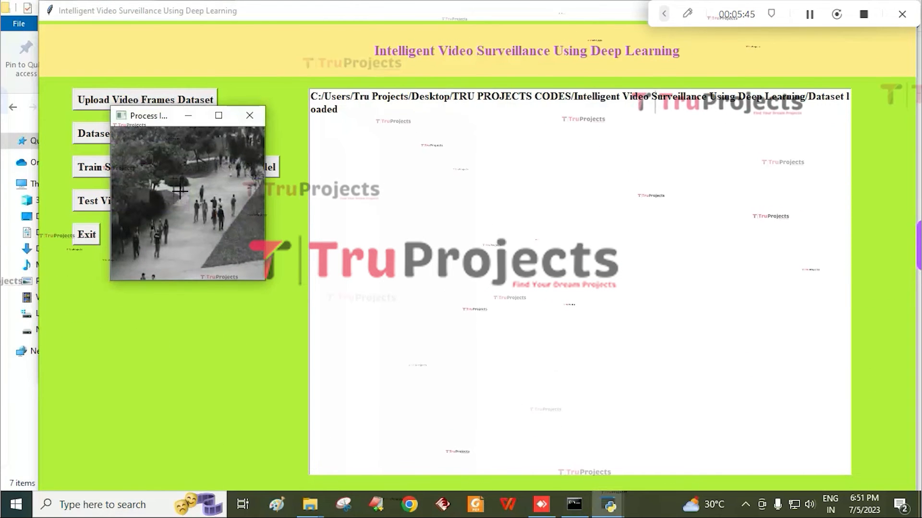
left_click(250, 116)
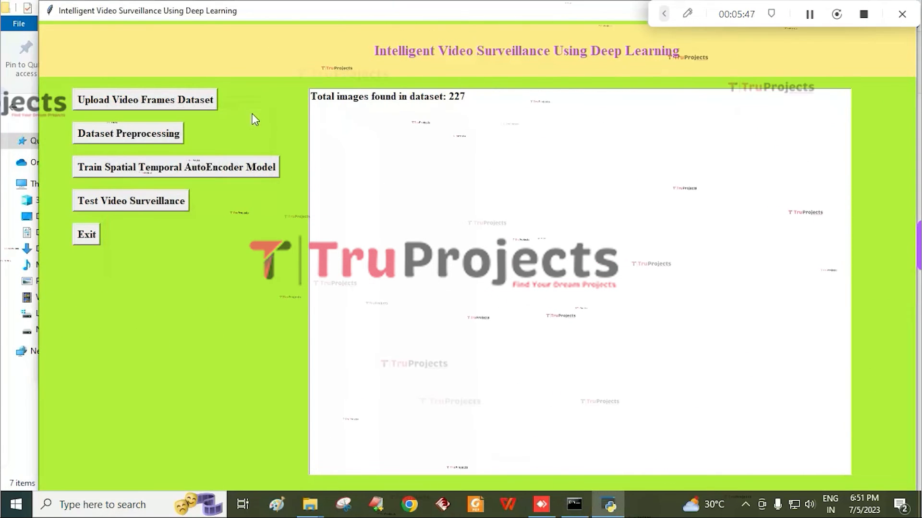
mouse_move(189, 172)
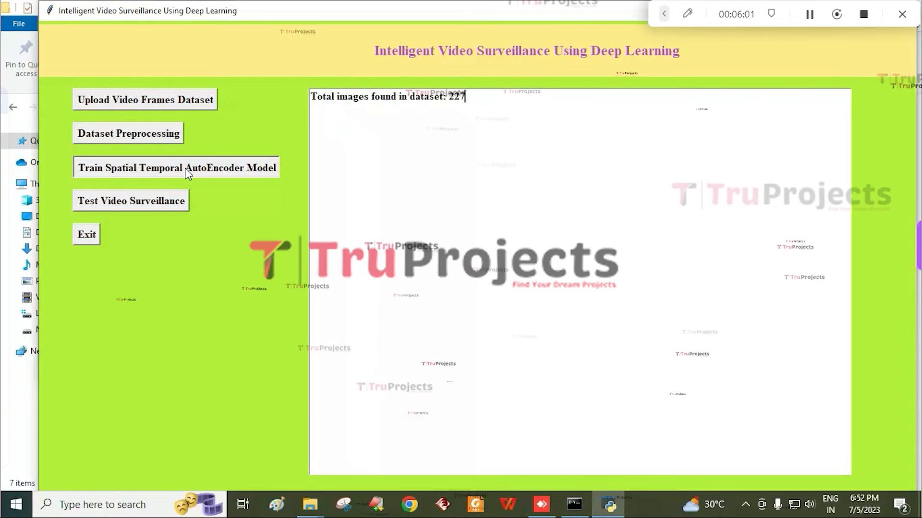
- Train the Spatial Temporal AutoEncoder model, saving it to the model folder
left_click(175, 167)
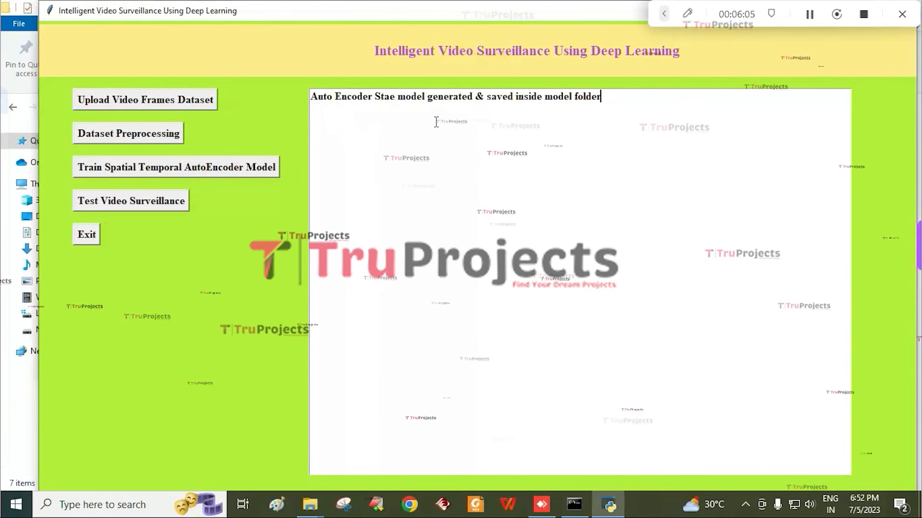
mouse_move(211, 191)
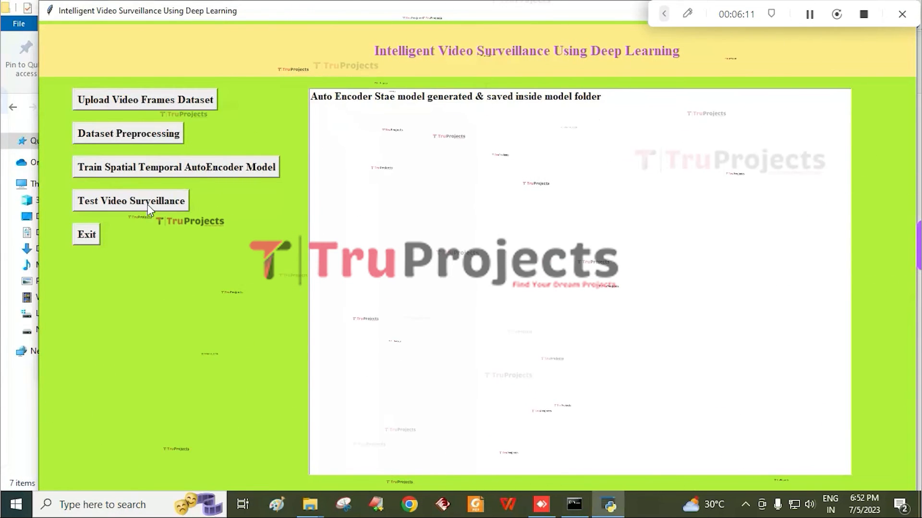
- Test video surveillance on the fi26_xvid clip from testVideos
left_click(131, 201)
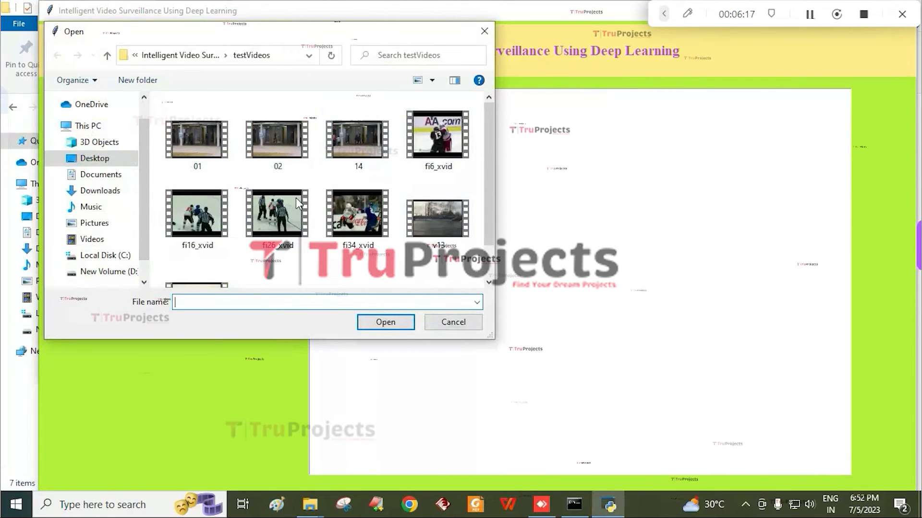
mouse_move(359, 191)
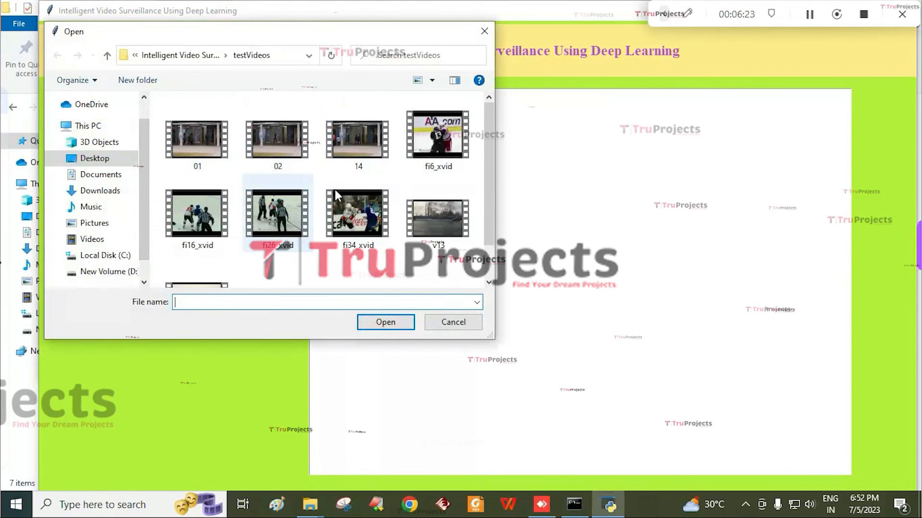
left_click(277, 215)
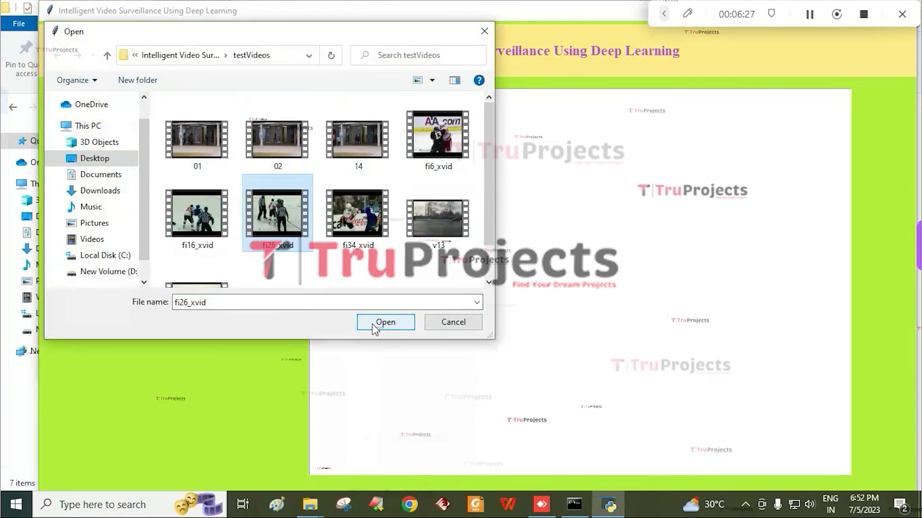
left_click(385, 322)
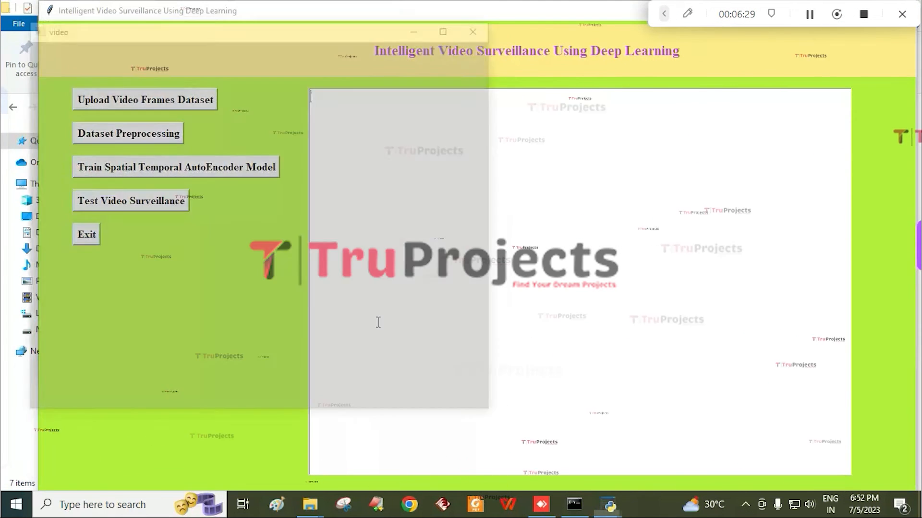
- Switch to the presentation and show the conclusion slide 7
left_click(472, 31)
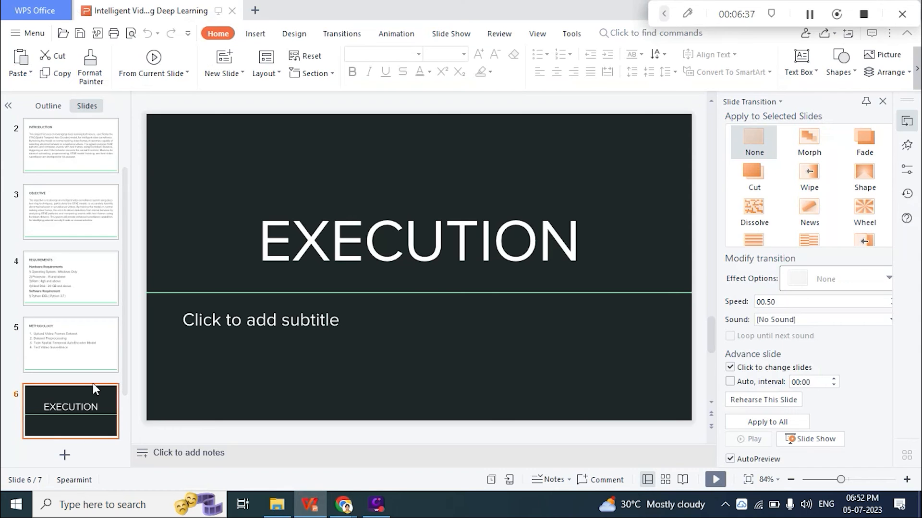
left_click(70, 411)
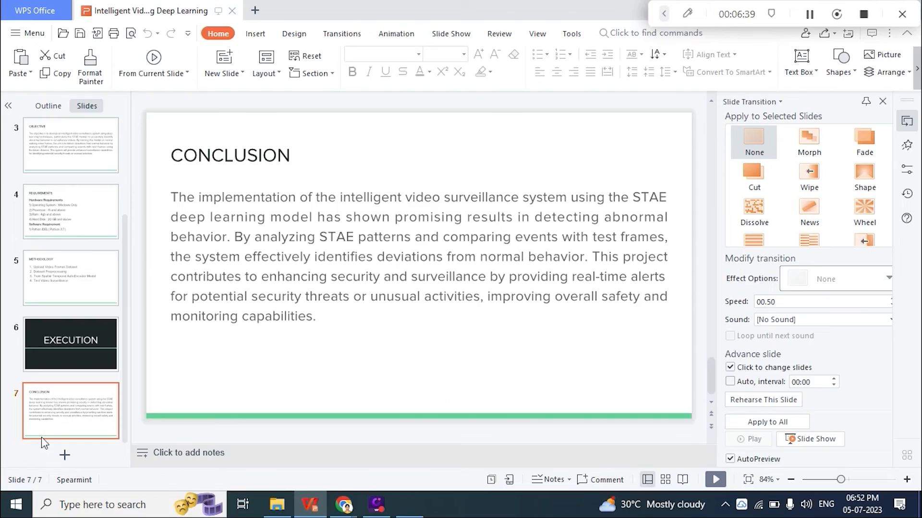